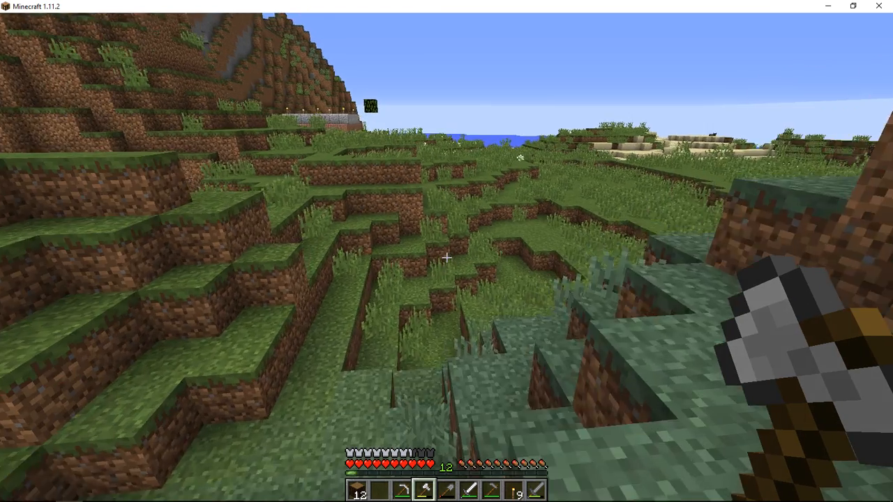
{"action": "mouse_move", "coordinate": [446, 251]}
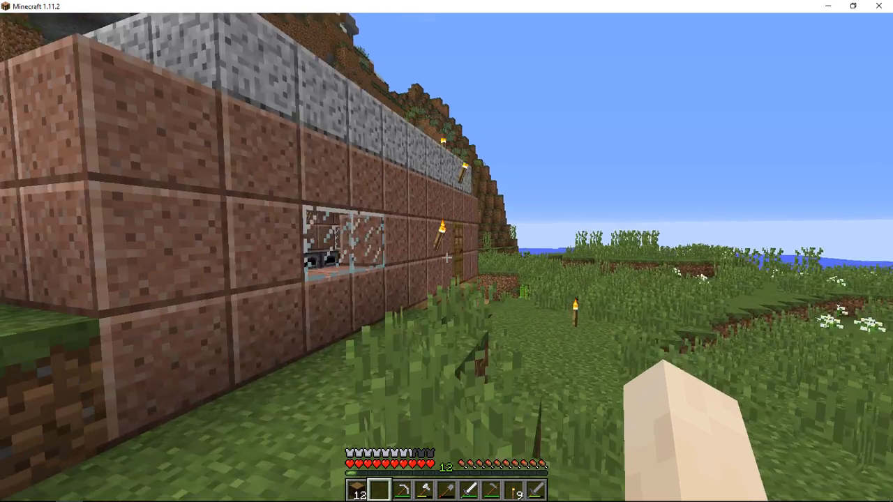
{"action": "mouse_move", "coordinate": [447, 251]}
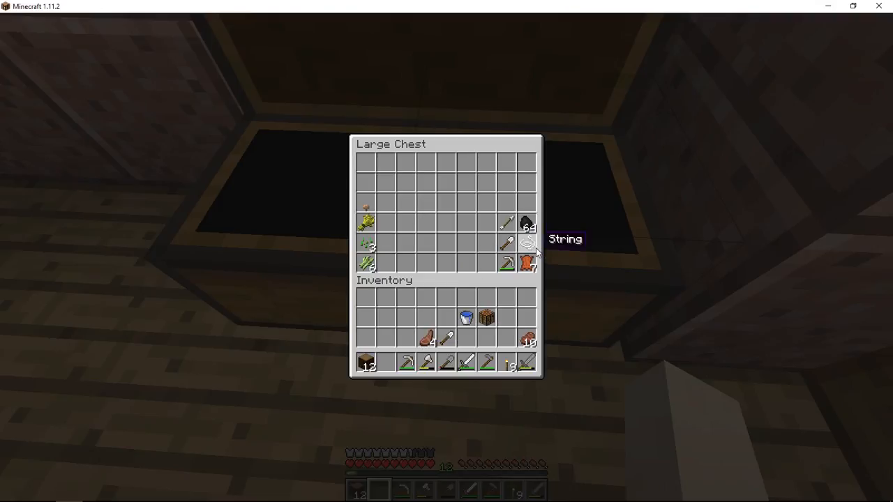
{"action": "mouse_move", "coordinate": [446, 362]}
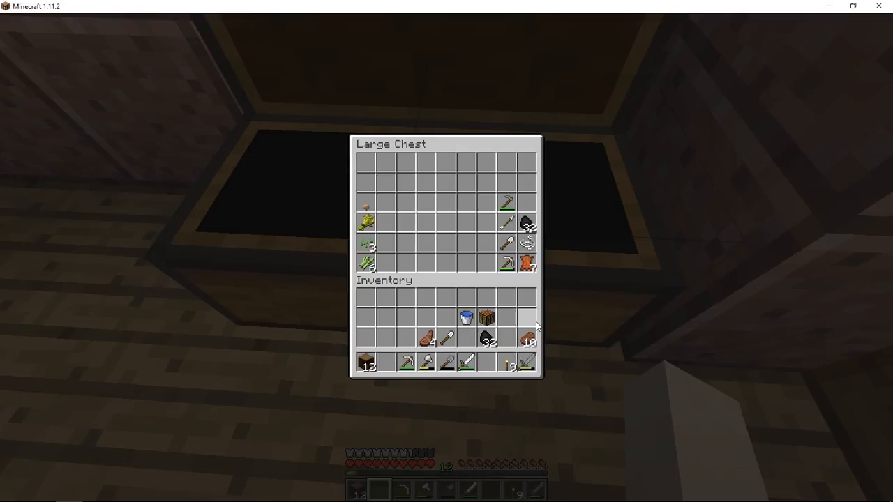
- Close the chest after taking 32 coal and storing the spare pickaxe
{"action": "key", "text": "Escape"}
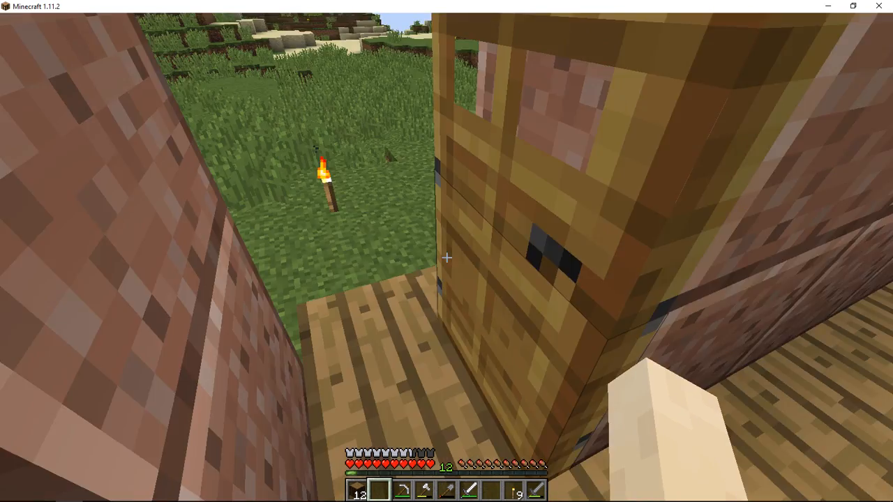
{"action": "mouse_move", "coordinate": [447, 251]}
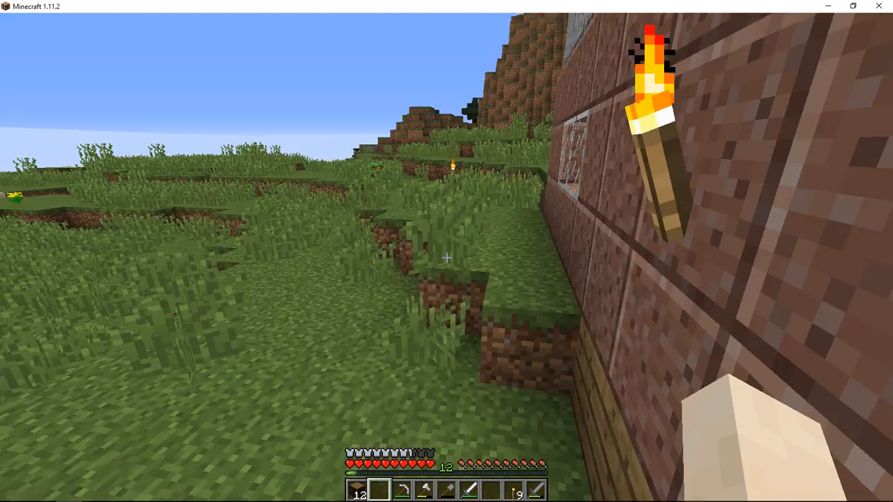
{"action": "mouse_move", "coordinate": [446, 251]}
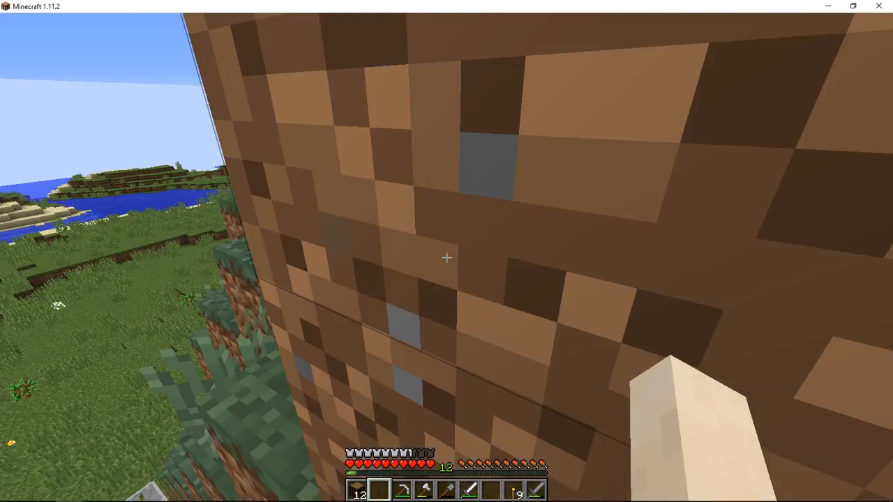
{"action": "mouse_move", "coordinate": [446, 258]}
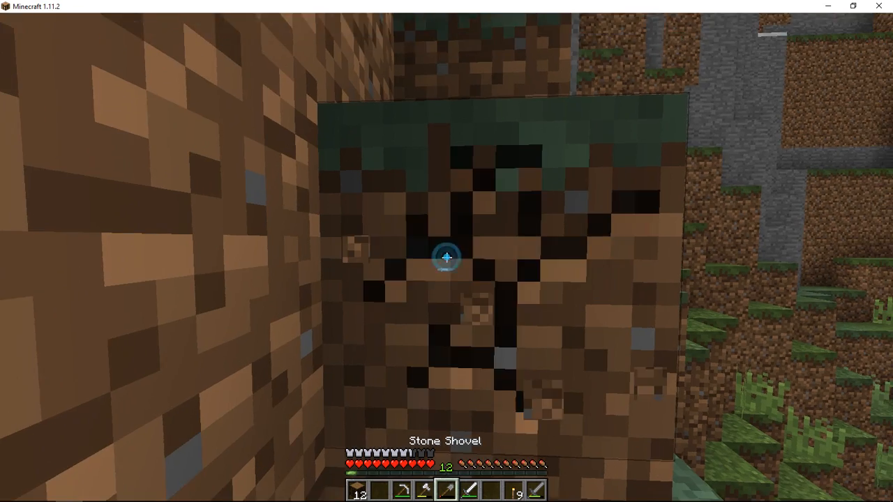
{"action": "mouse_move", "coordinate": [446, 258]}
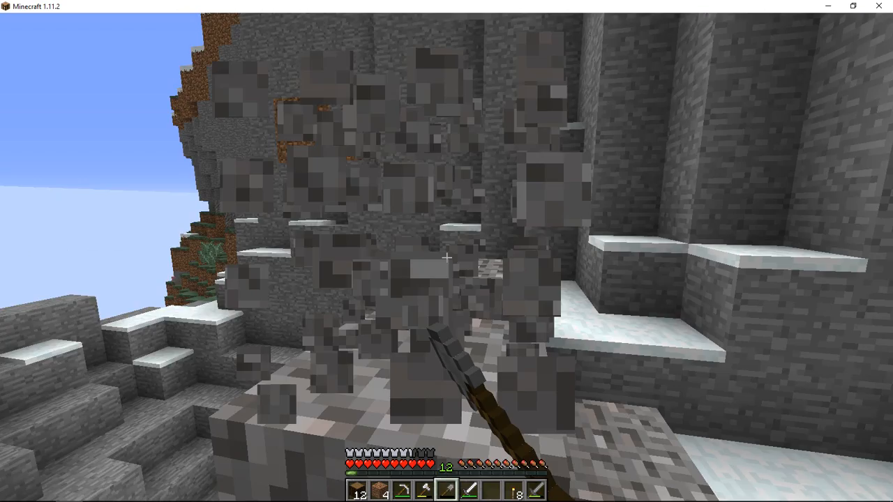
- Open the inventory partway up the stone cliffs
{"action": "key", "text": "e"}
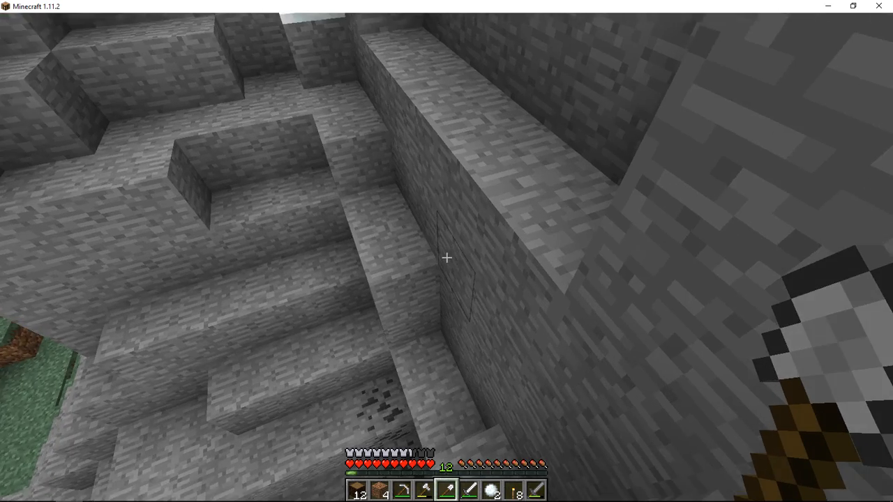
{"action": "mouse_move", "coordinate": [446, 251]}
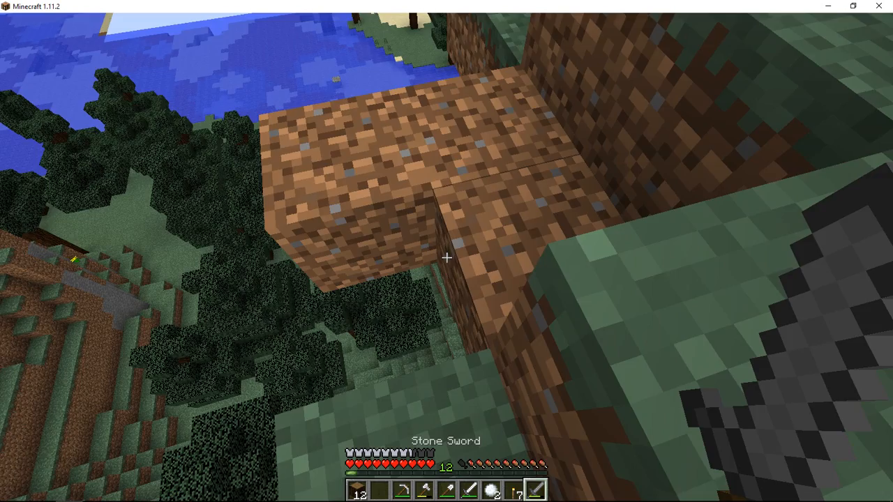
{"action": "mouse_move", "coordinate": [447, 251]}
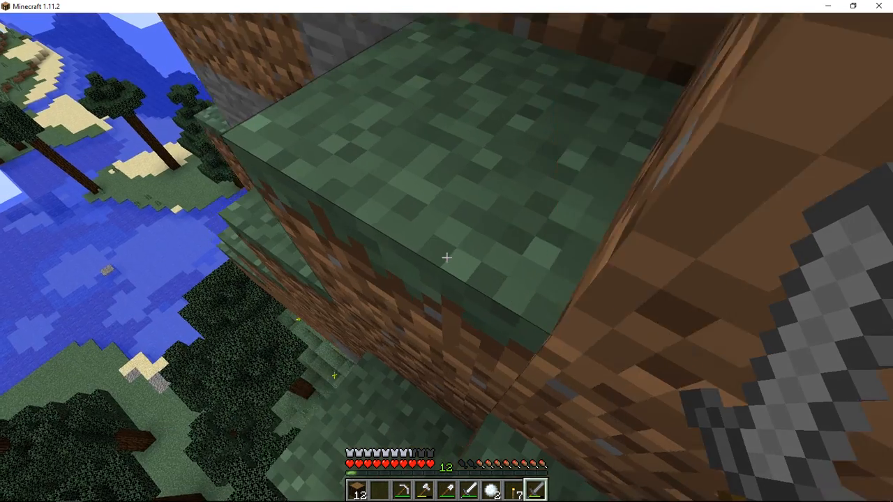
{"action": "mouse_move", "coordinate": [446, 258]}
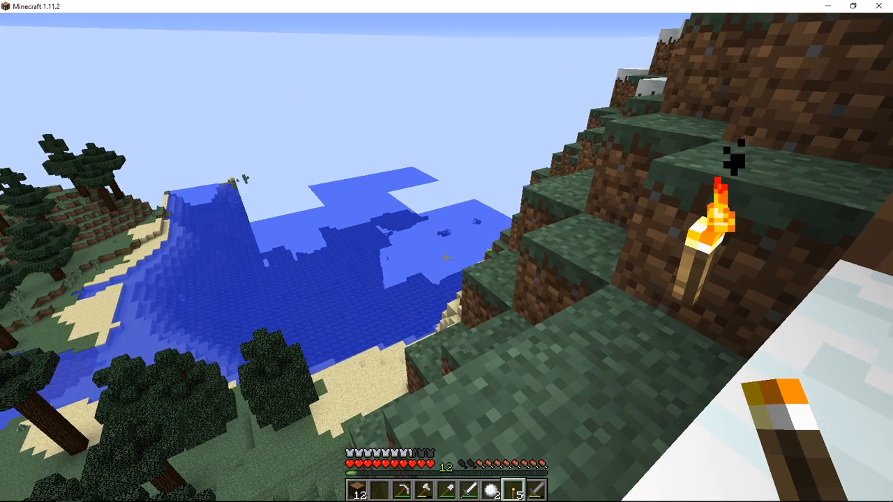
{"action": "mouse_move", "coordinate": [446, 258]}
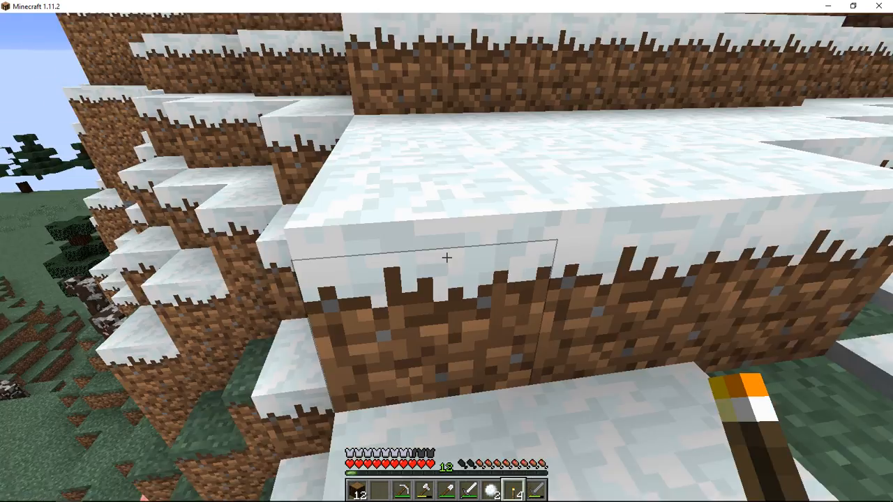
{"action": "mouse_move", "coordinate": [446, 258]}
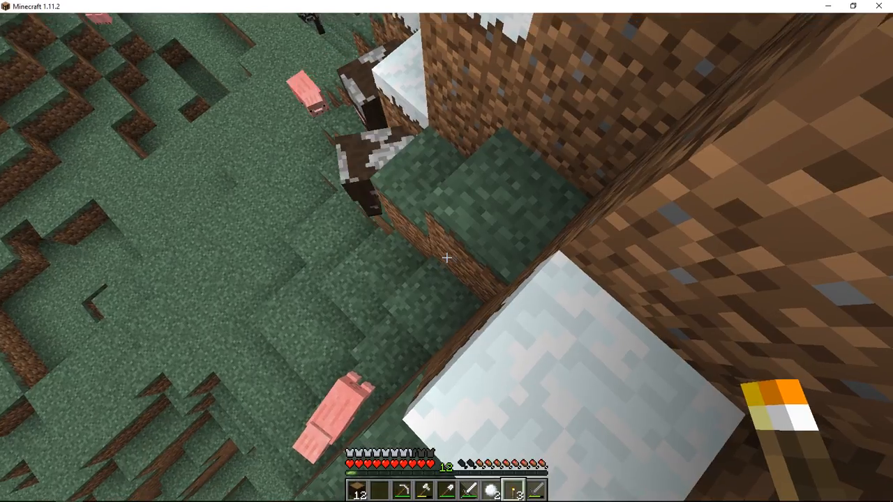
- Switch to holding cobblestone blocks for placing steps on the mountainside
{"action": "key", "text": "e"}
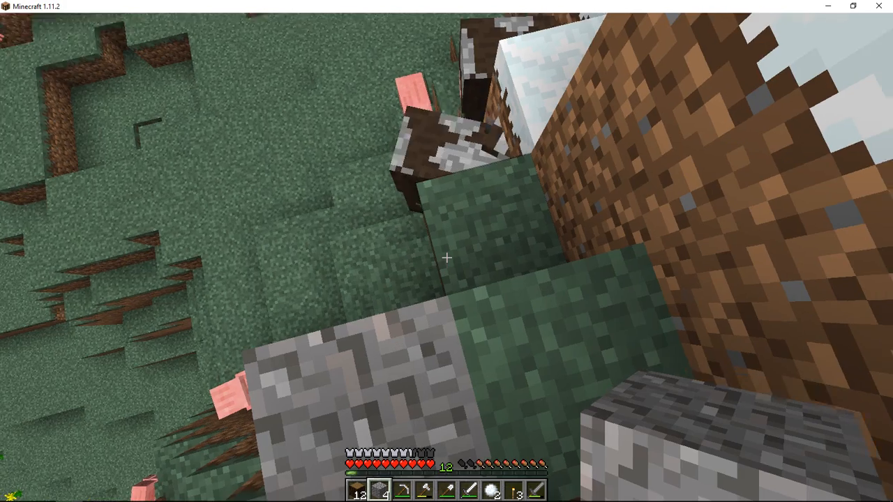
{"action": "mouse_move", "coordinate": [446, 251]}
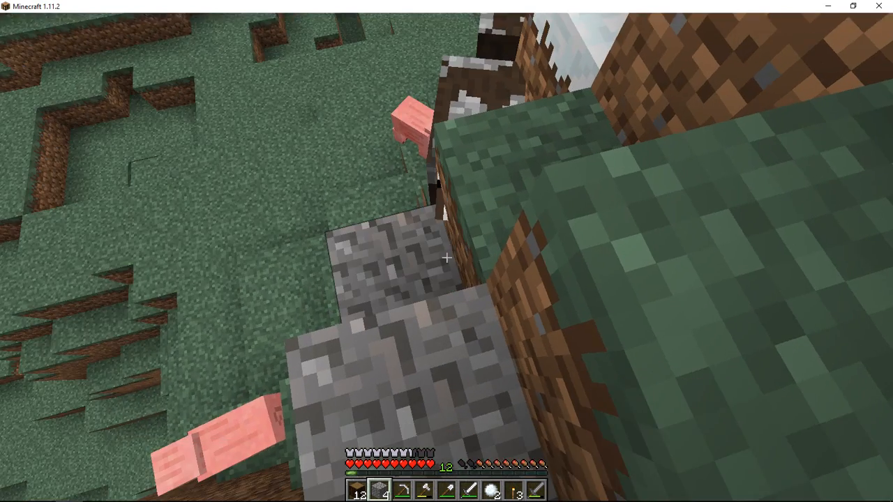
{"action": "mouse_move", "coordinate": [446, 258]}
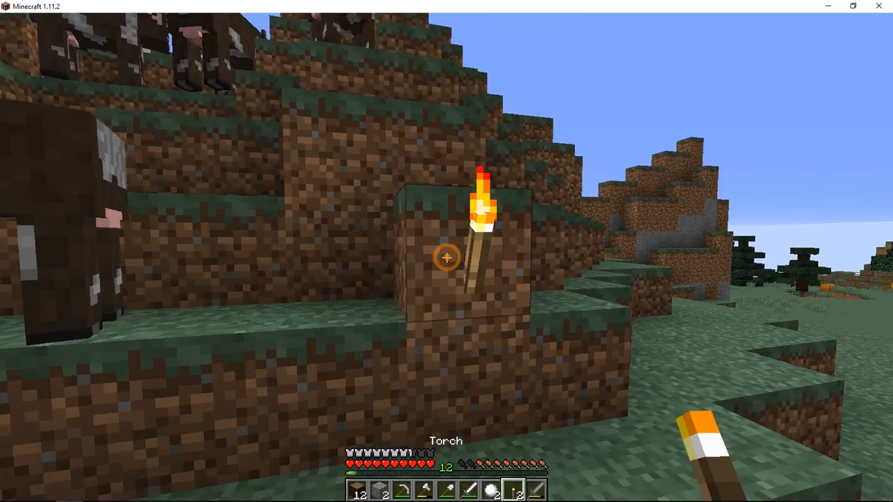
- Craft torches from coal above sticks in the 2x2 crafting grid and collect them
{"action": "key", "text": "e"}
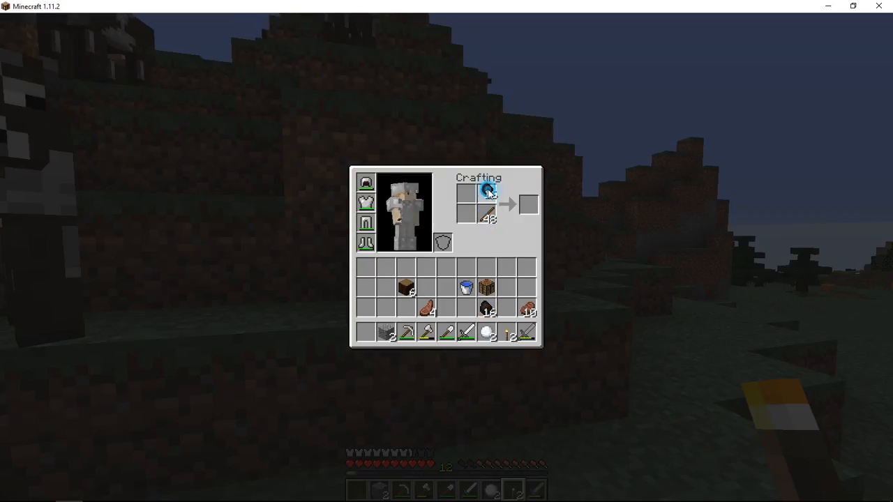
{"action": "left_click", "coordinate": [486, 194]}
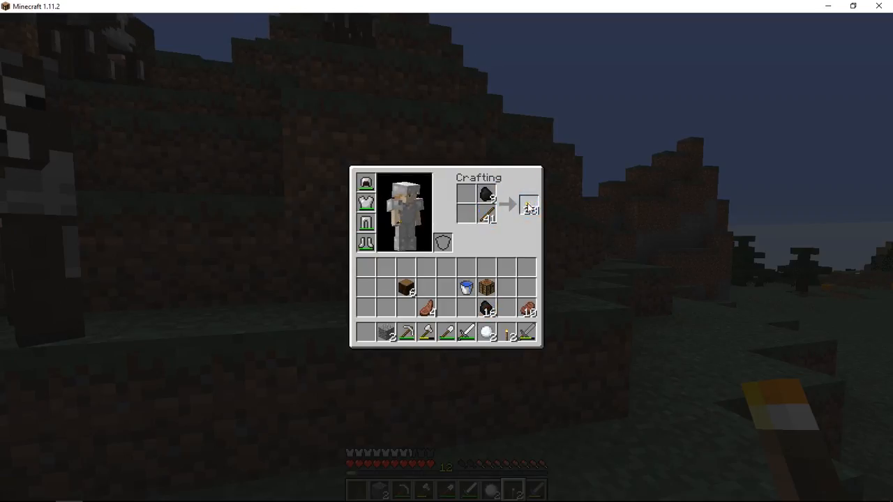
{"action": "left_click", "coordinate": [529, 208]}
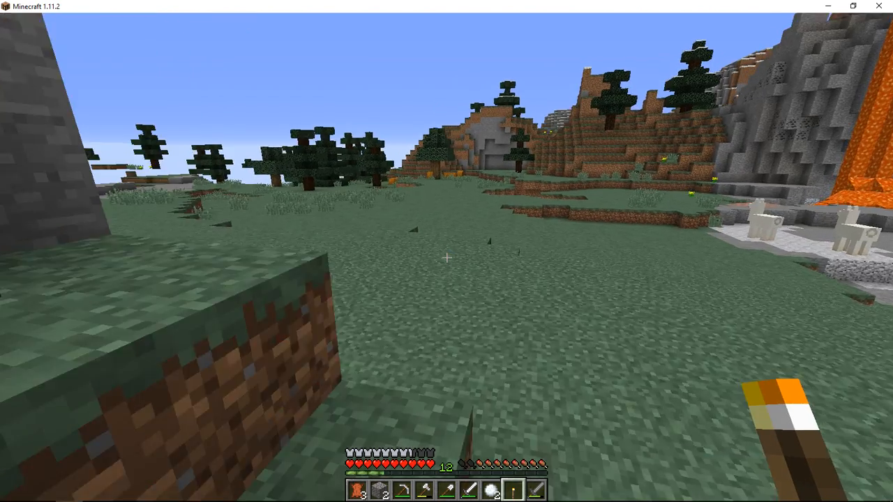
{"action": "mouse_move", "coordinate": [447, 251]}
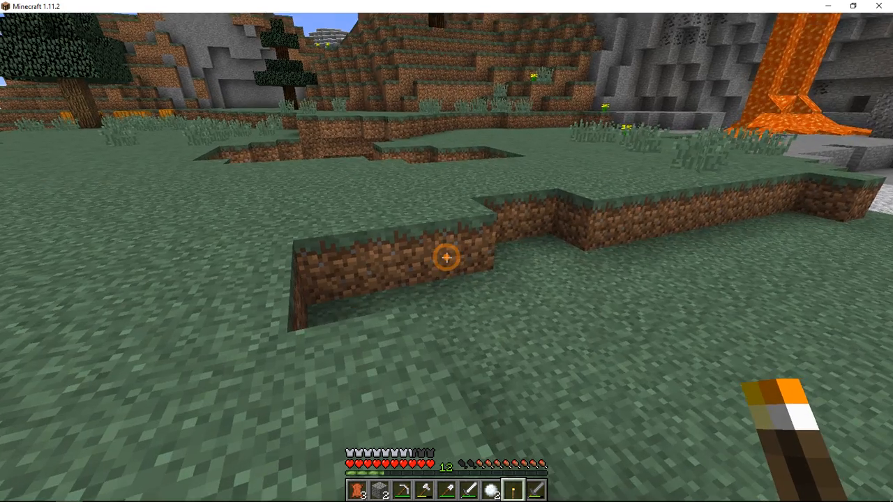
- Stow the beef and leather and move a block into the hotbar
{"action": "key", "text": "e"}
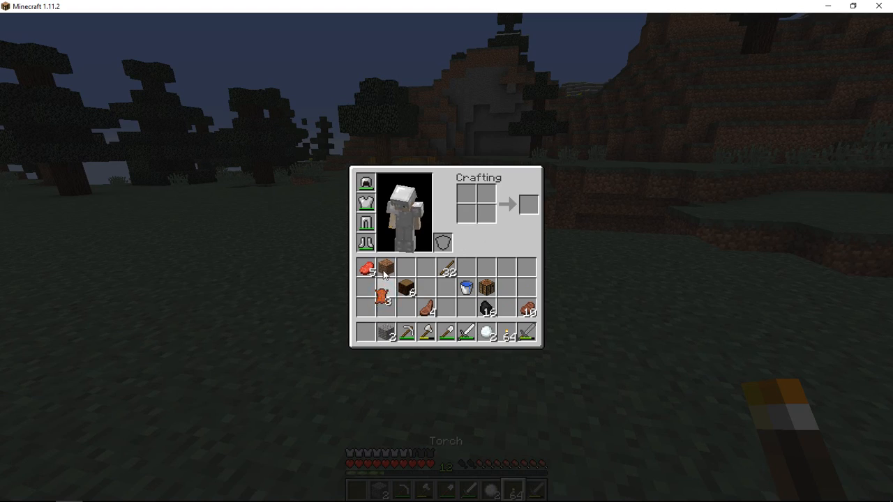
{"action": "key", "text": "Escape"}
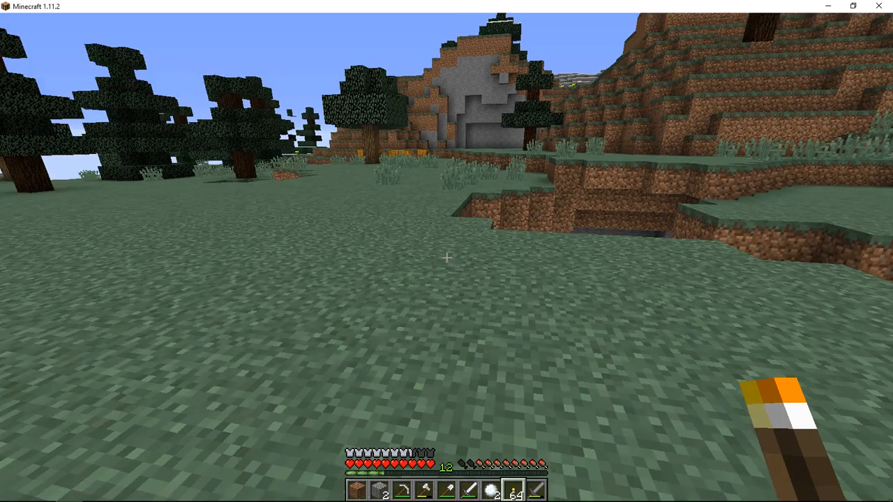
{"action": "mouse_move", "coordinate": [447, 258]}
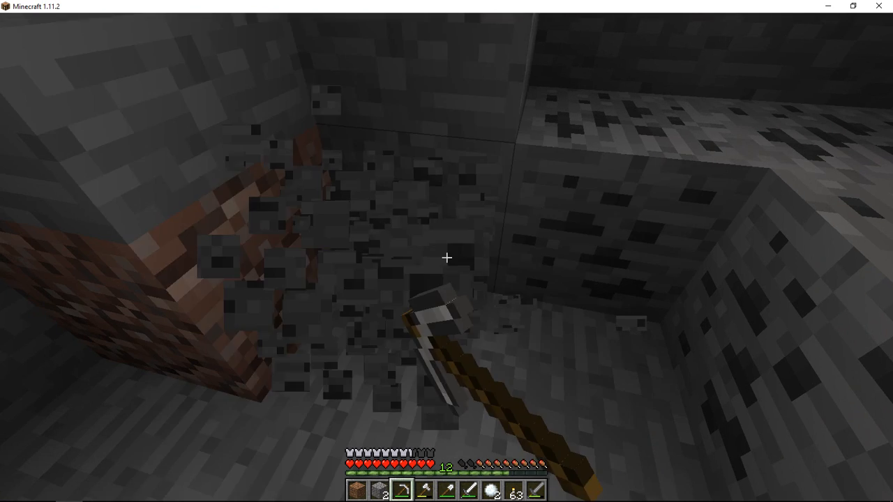
{"action": "mouse_move", "coordinate": [446, 252]}
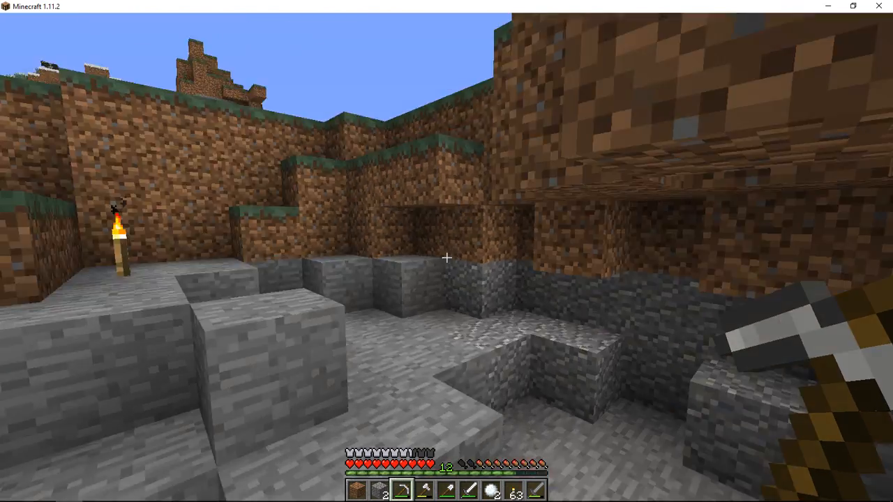
{"action": "mouse_move", "coordinate": [447, 258]}
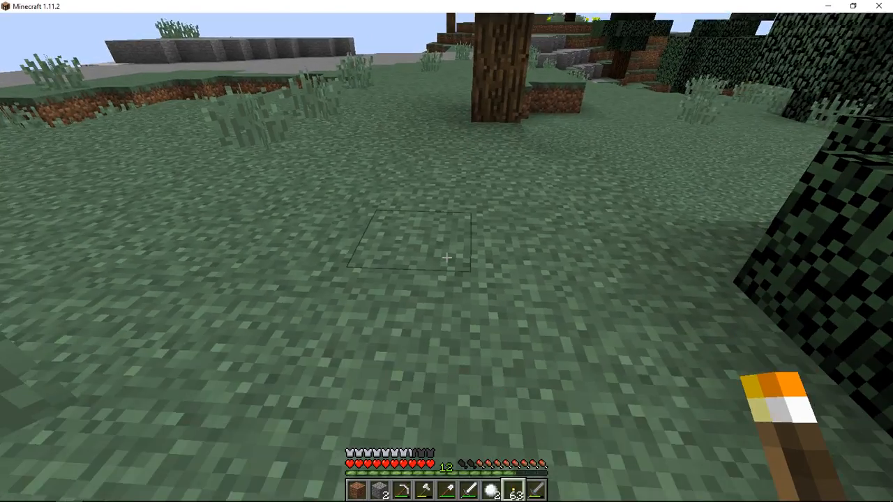
- Pause on the dusk grassland to show the Game Menu, holding 63 torches
{"action": "key", "text": "Escape"}
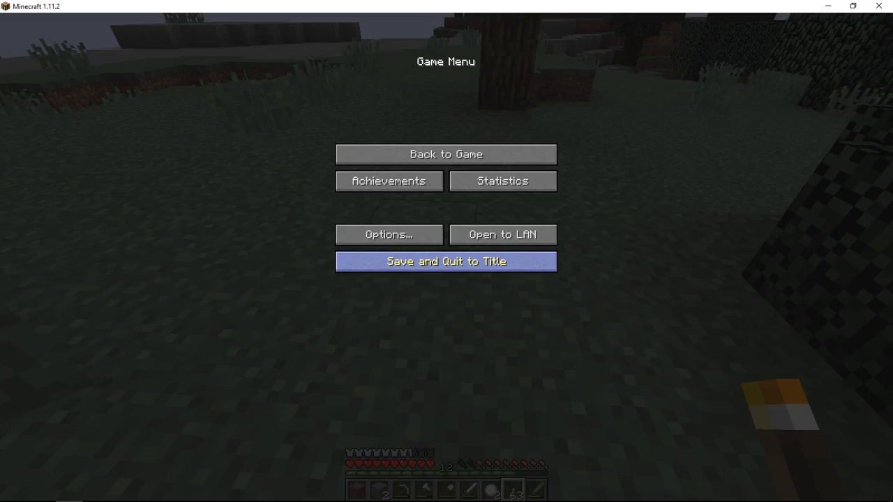